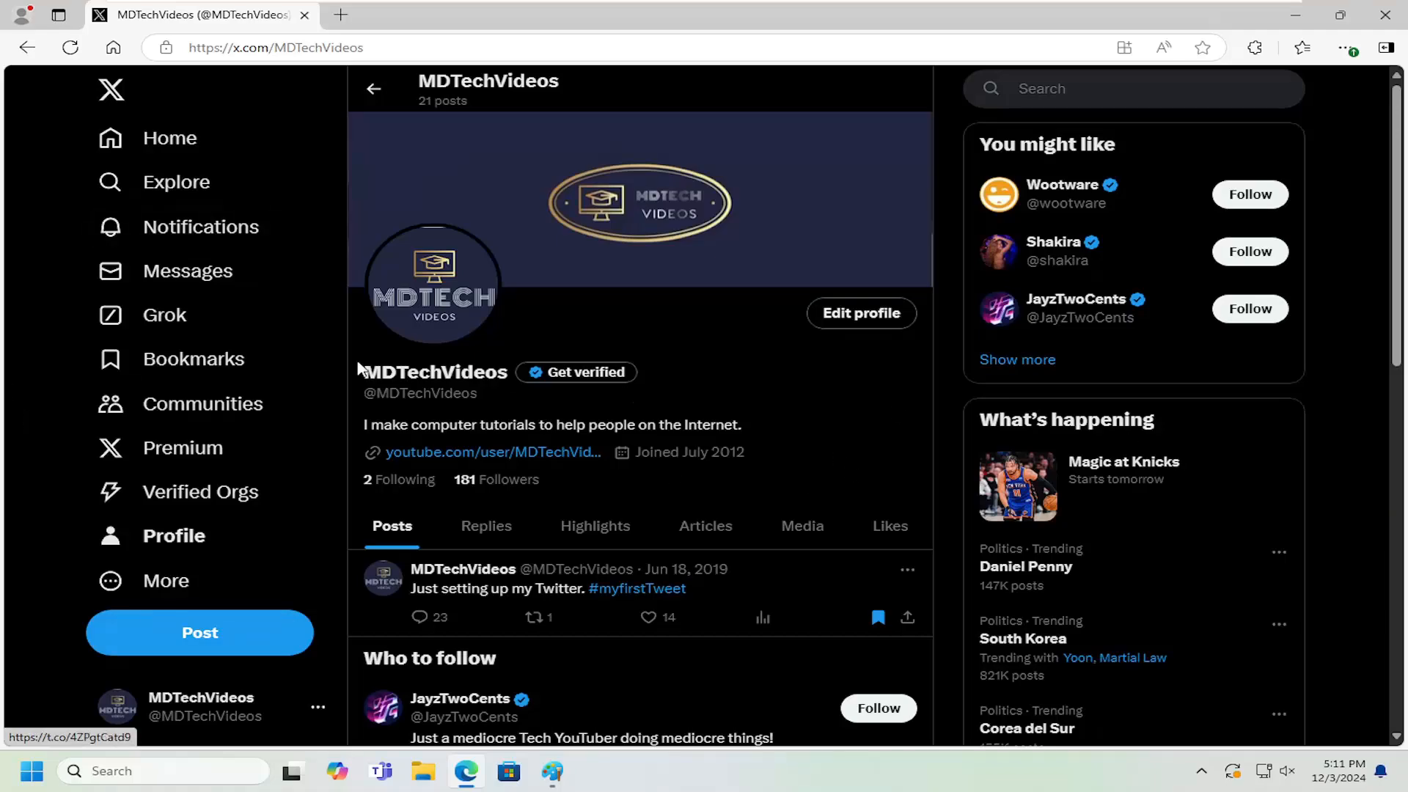
Step: Show the Bookmarks page listing the saved 'Just setting up my Twitter.' post
left_click(194, 358)
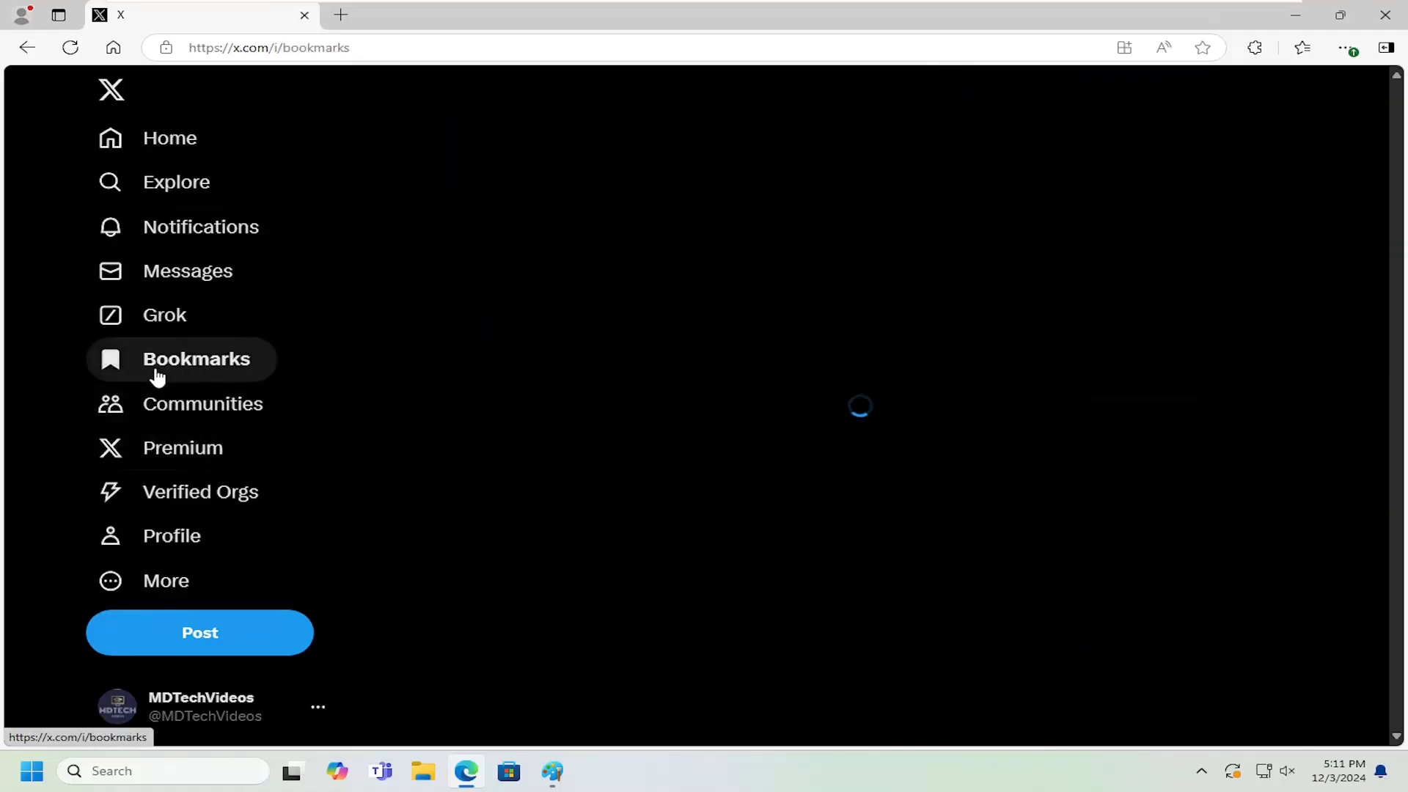
left_click(196, 359)
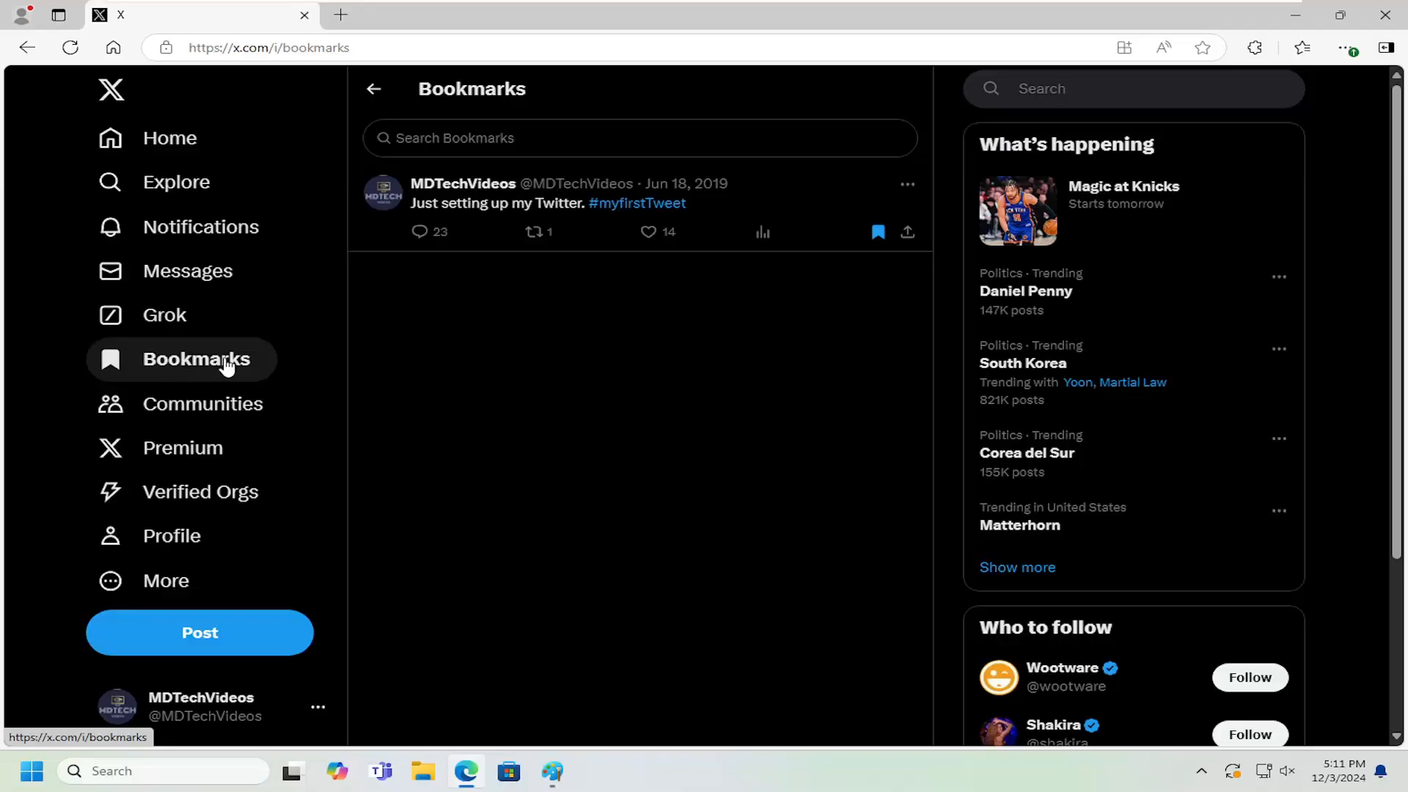
mouse_move(603, 292)
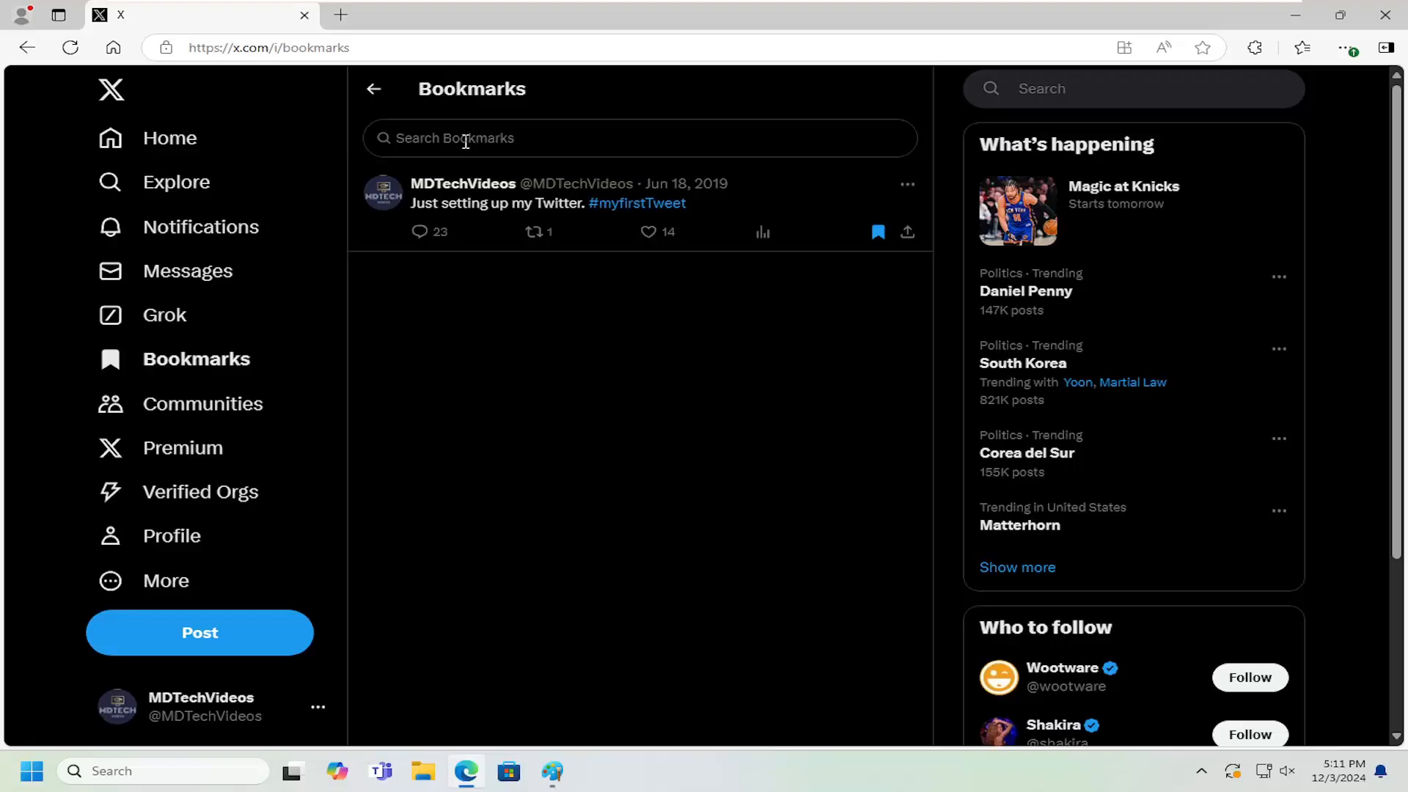
mouse_move(769, 242)
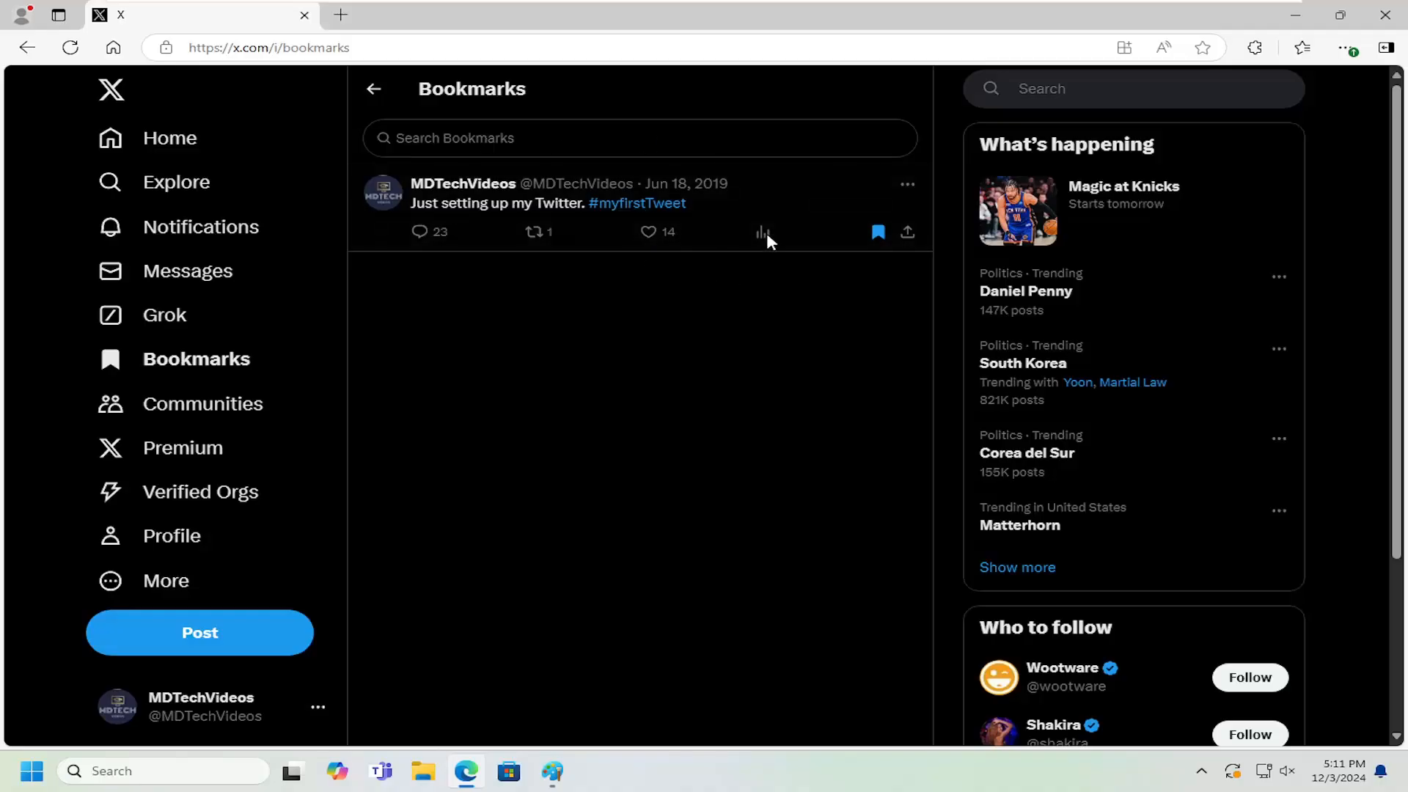
mouse_move(877, 289)
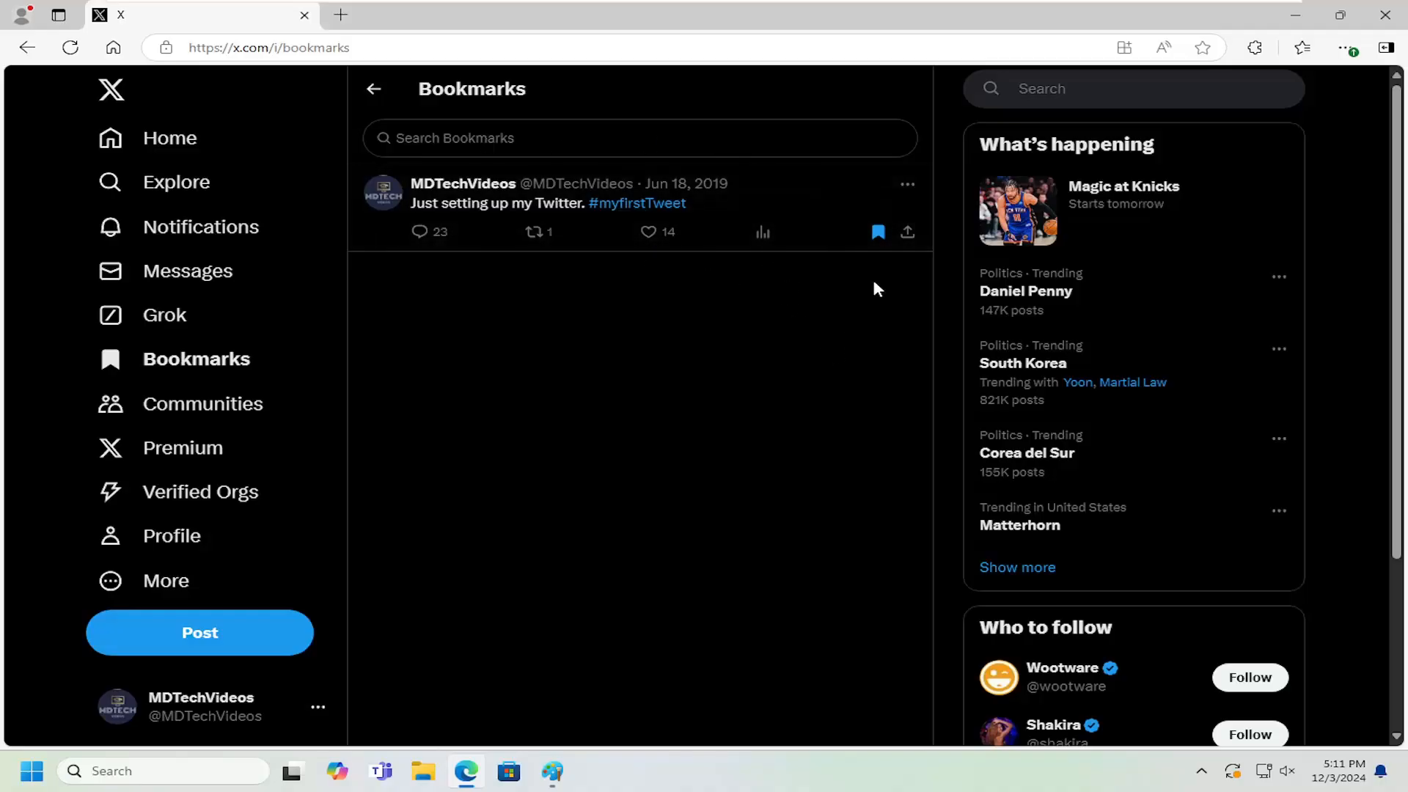
mouse_move(877, 231)
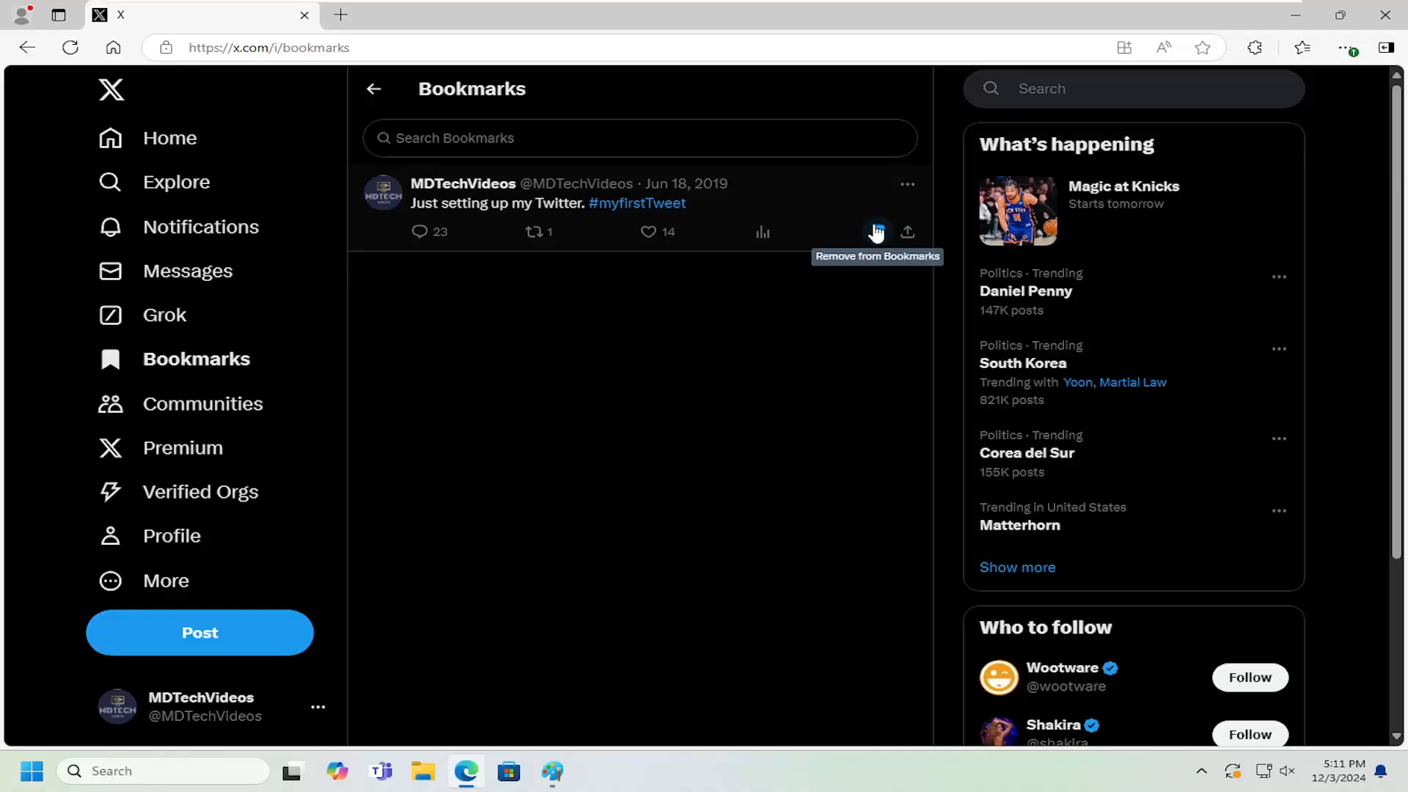
Step: Unbookmark the 'Just setting up my Twitter.' post, emptying the list, and go back to the MDTechVideos profile
left_click(876, 232)
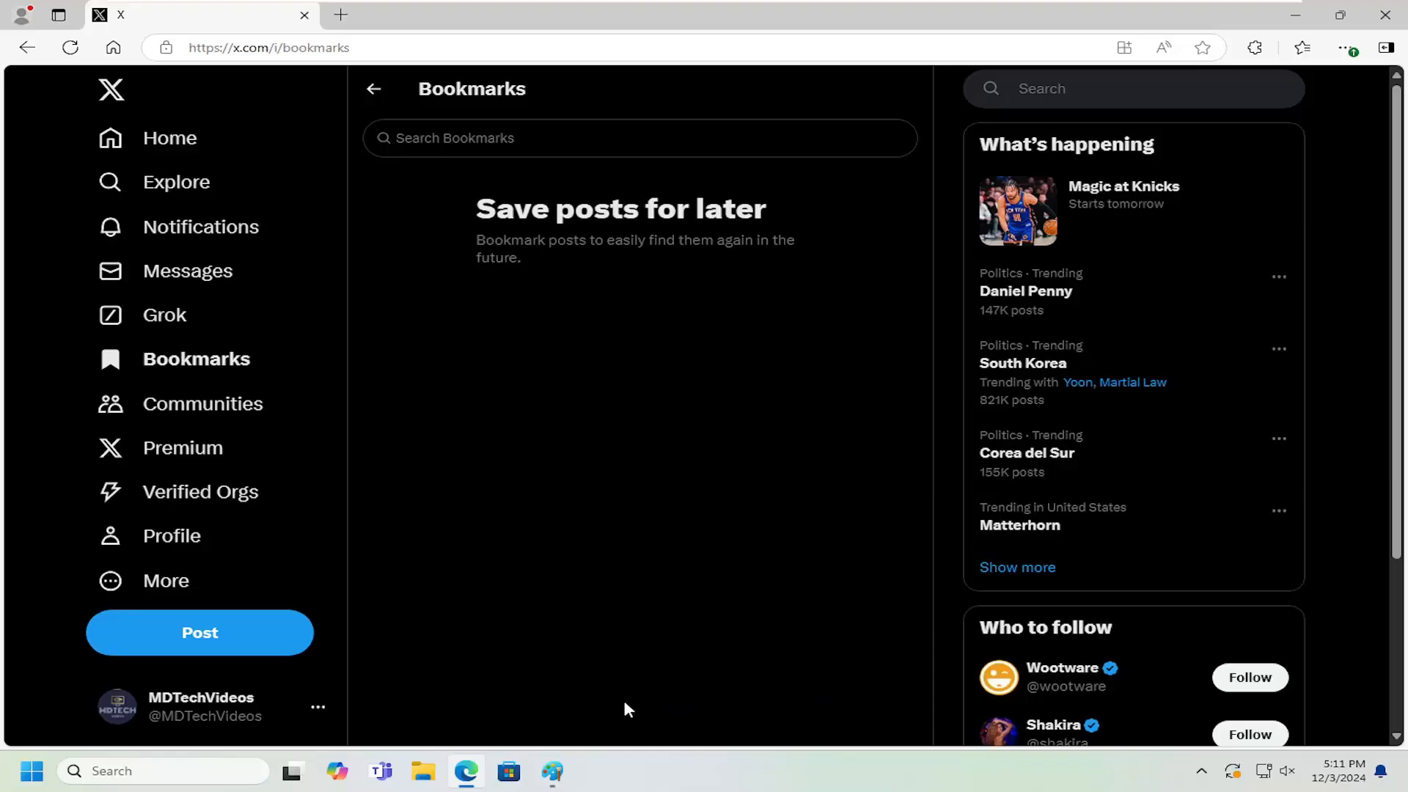
mouse_move(139, 57)
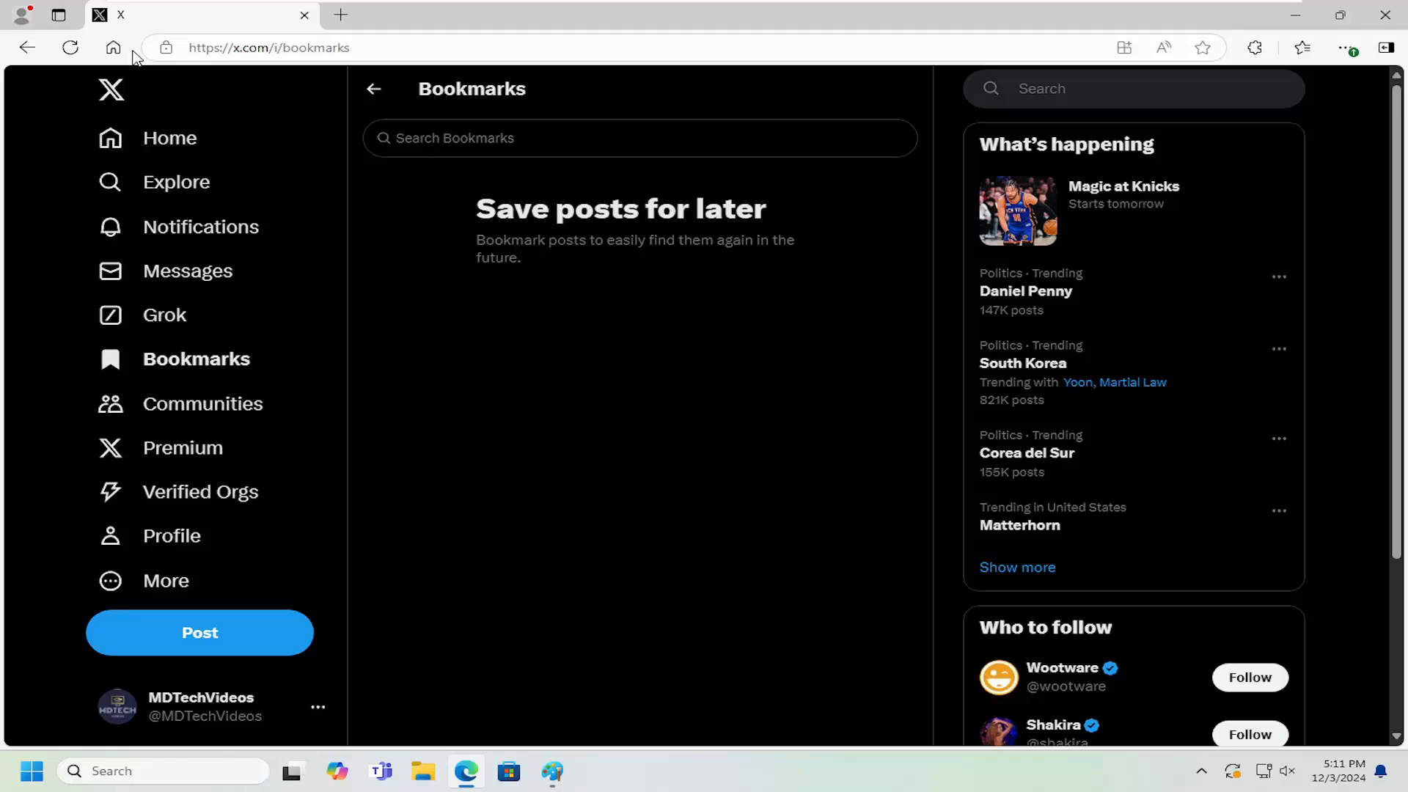
left_click(171, 536)
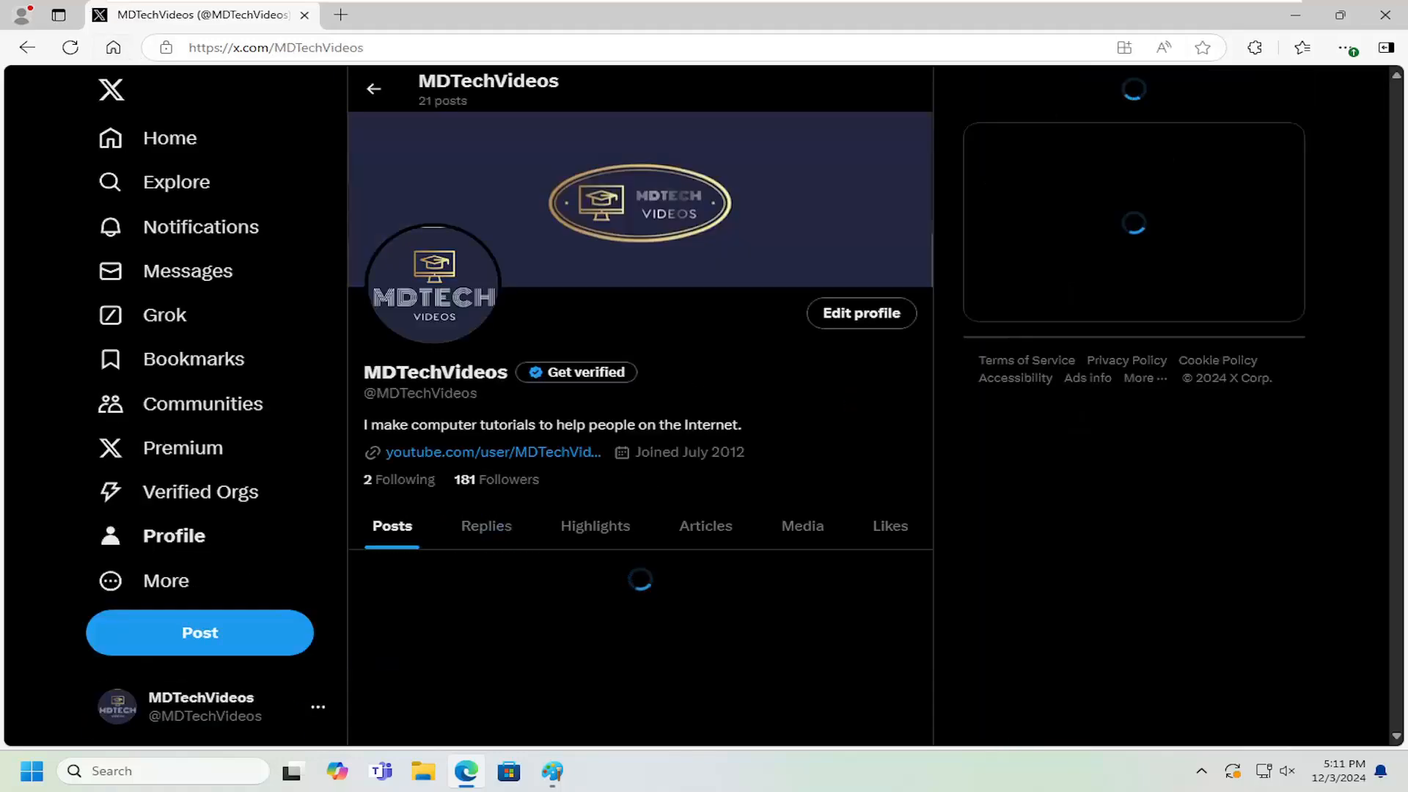